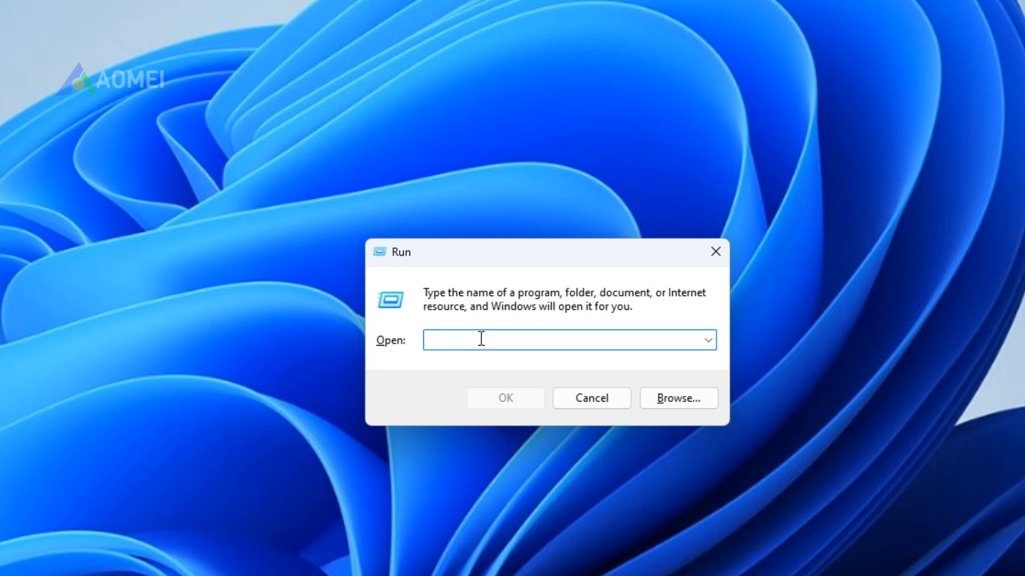
# - Launch DiskPart from Windows Run and approve the User Account Control prompt
pyautogui.write('diskpa')
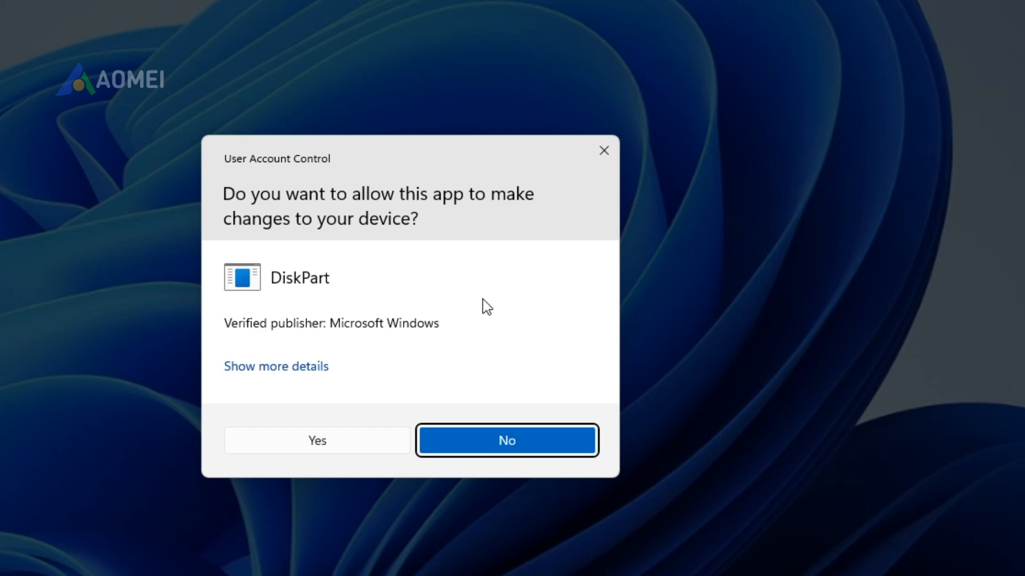
pyautogui.click(316, 440)
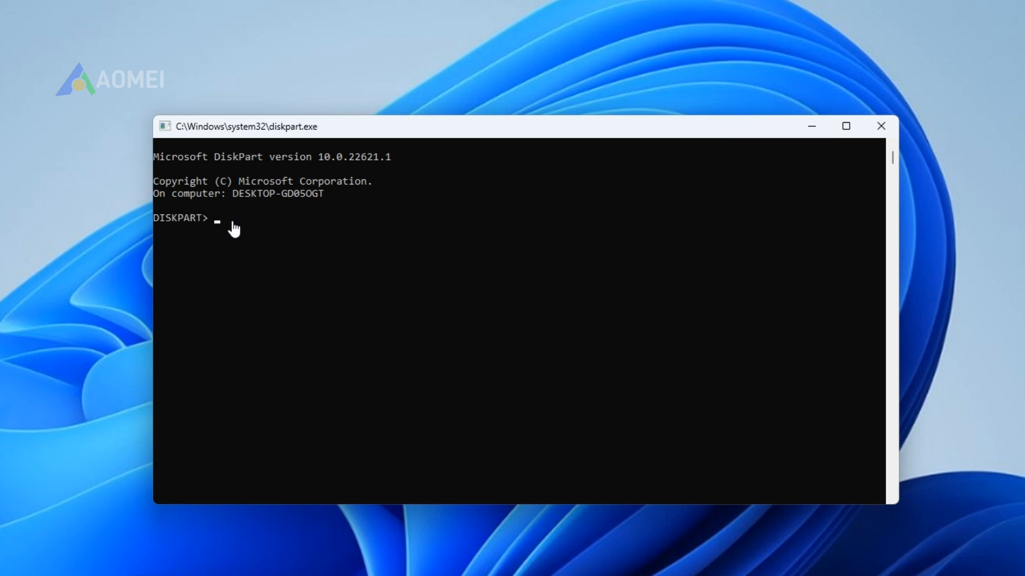
# - In DiskPart, run 'list disk', 'select disk 0', then enter the clean command
pyautogui.write('list disk')
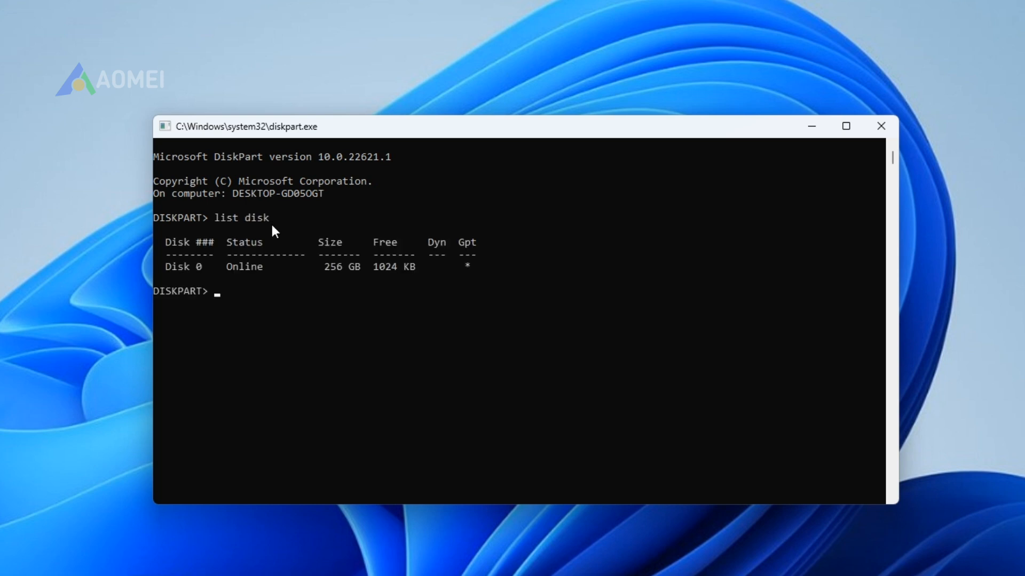
pyautogui.write('select disk 0')
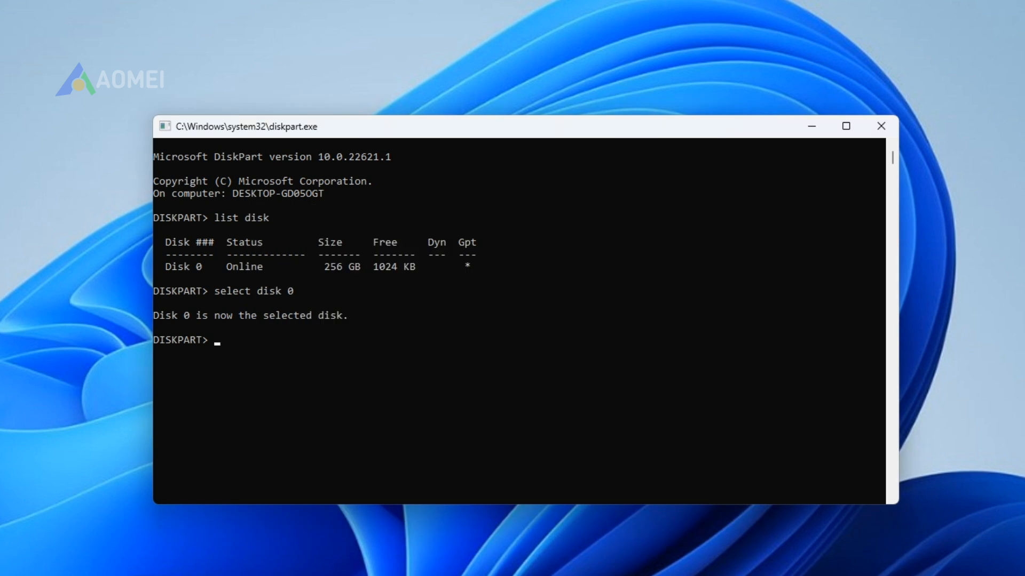
pyautogui.write('clean')
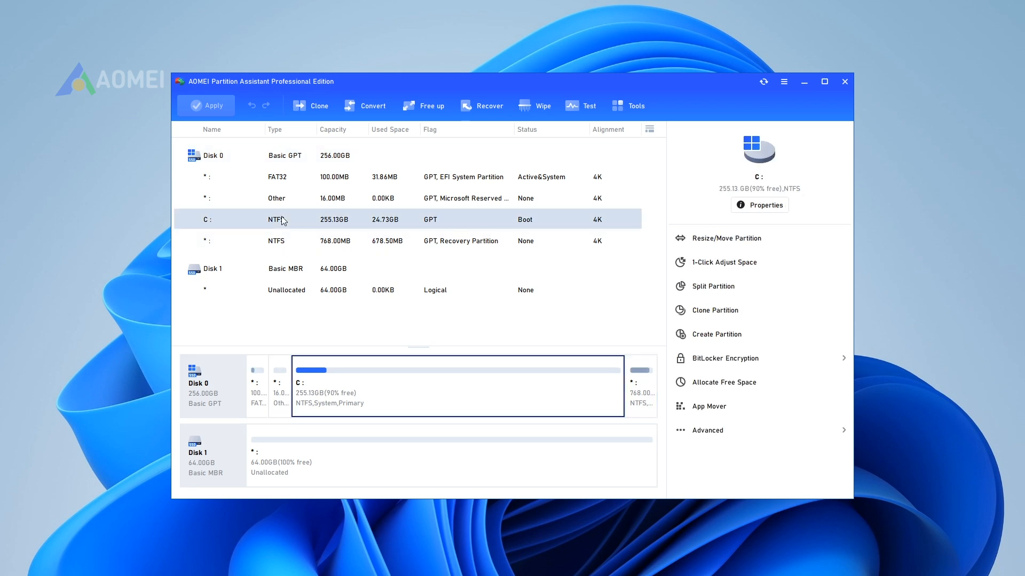
# - Convert Disk 1 to GPT via the context menu and confirm in the Convert MBR/GPT dialog
pyautogui.rightClick(281, 219)
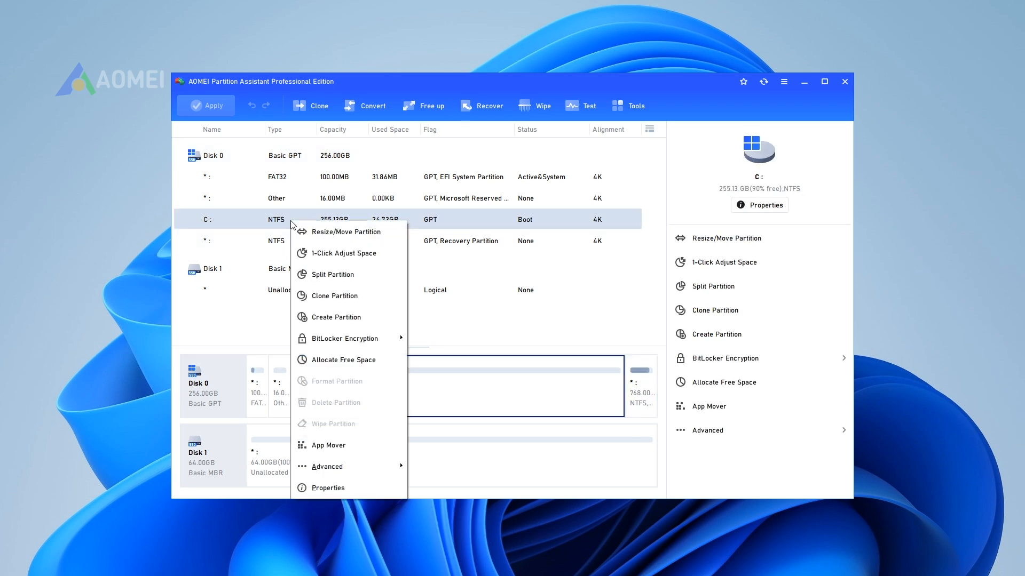
pyautogui.moveTo(332, 274)
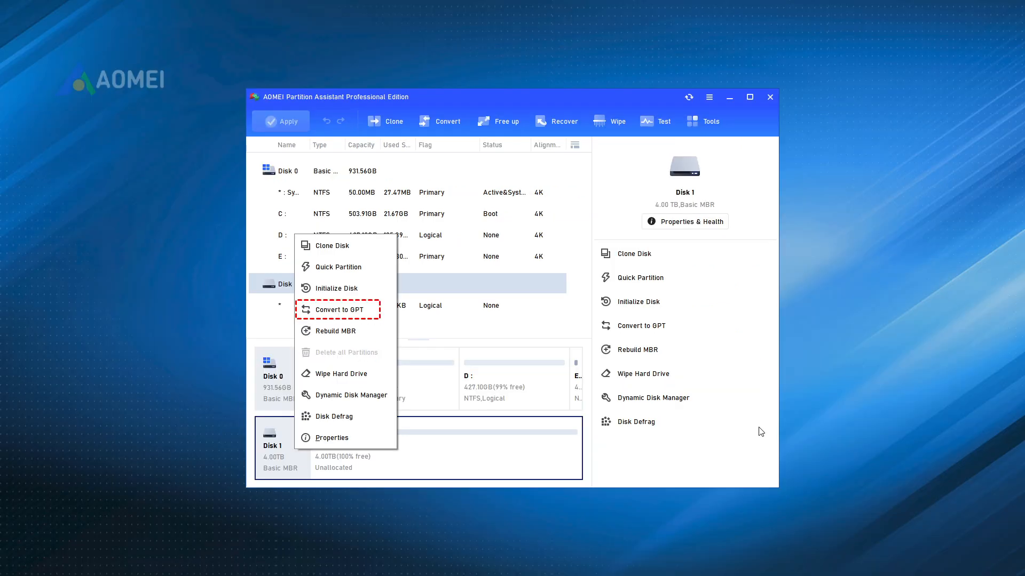
pyautogui.click(340, 309)
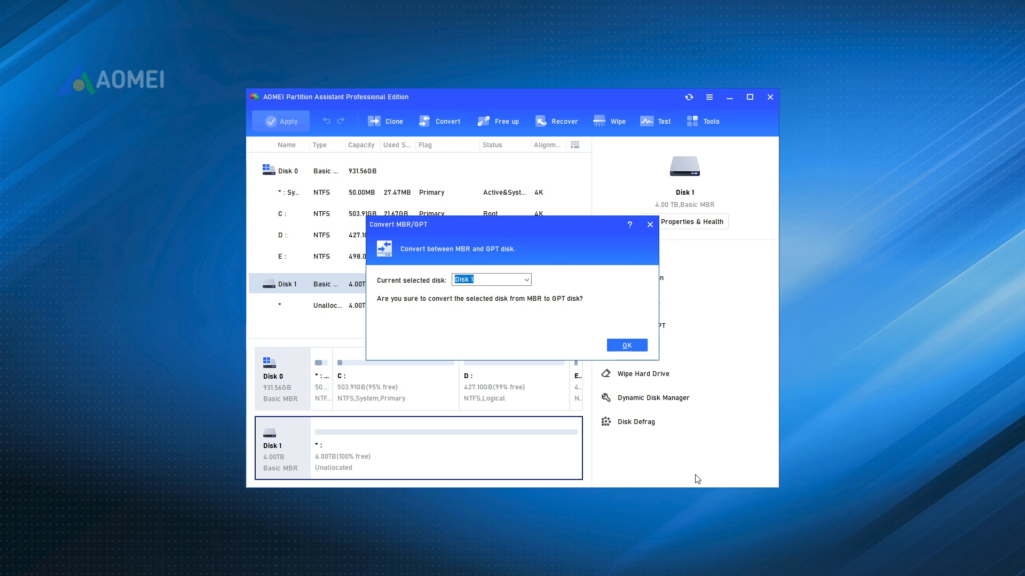
pyautogui.click(626, 345)
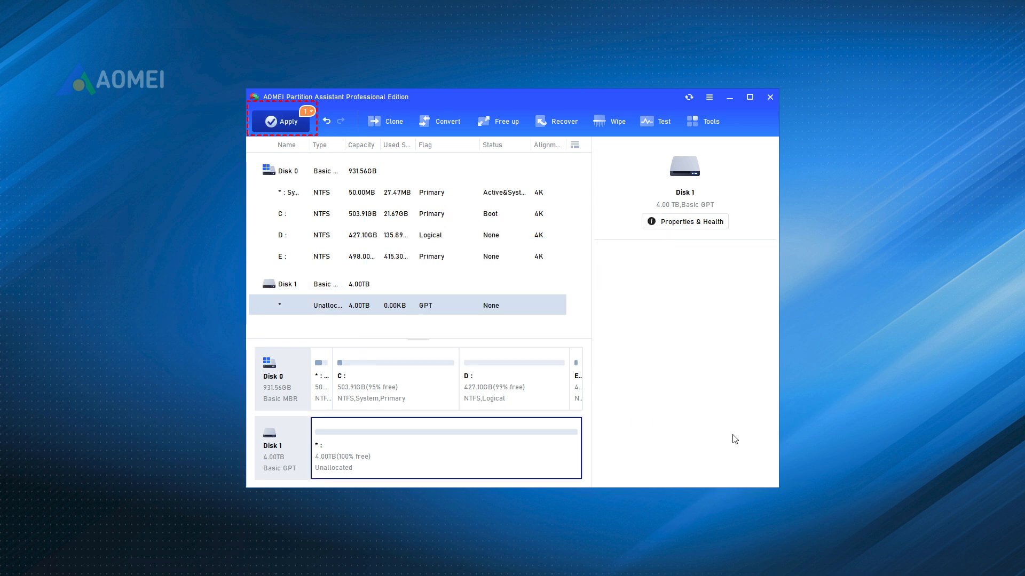